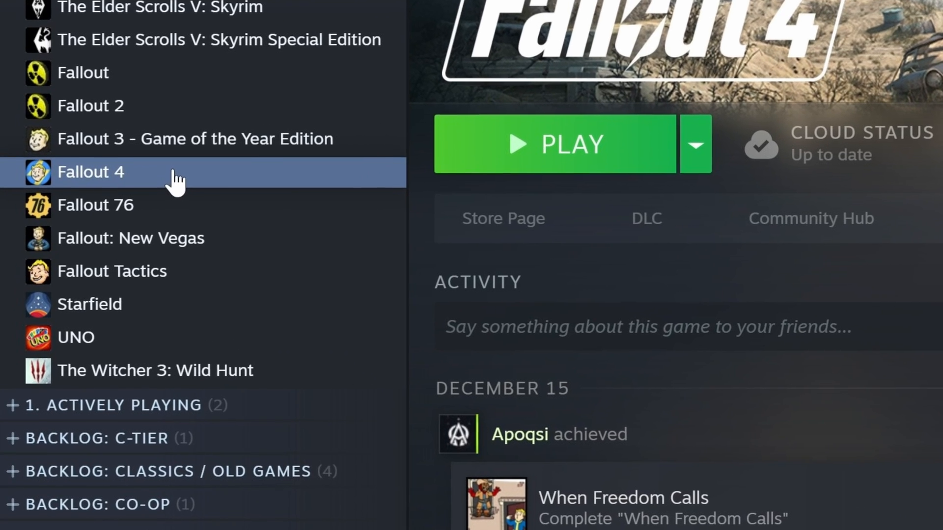
- Bring up Fallout 4's Properties from its library context menu
right_click(91, 172)
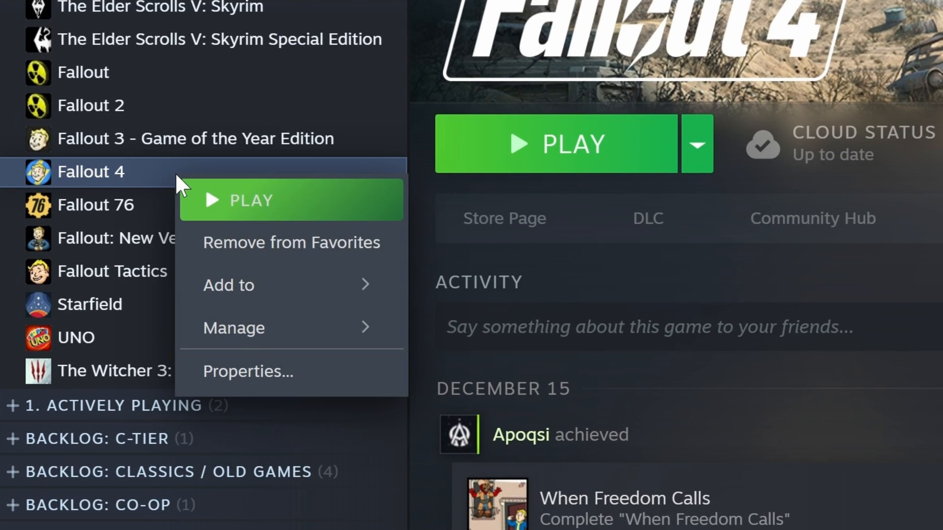
left_click(248, 371)
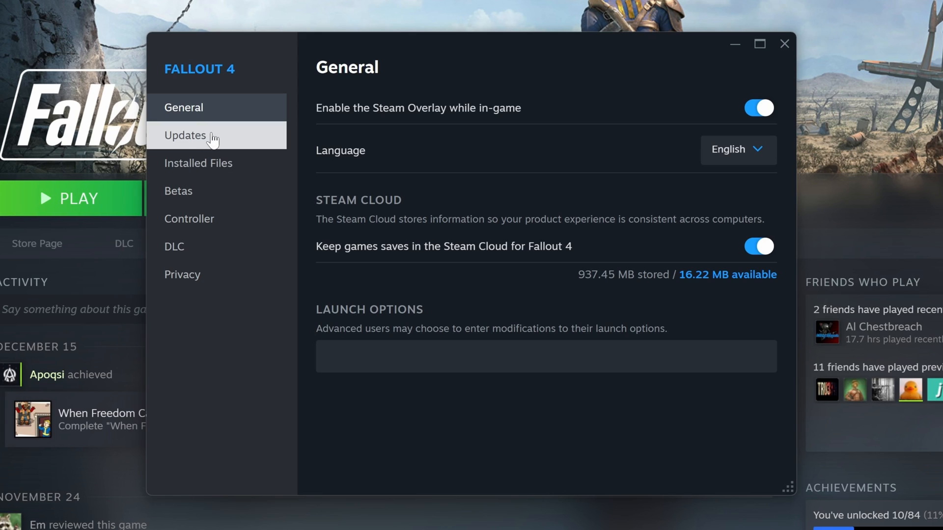
- Show Fallout 4's Updates page, set to always keep the game updated
left_click(185, 136)
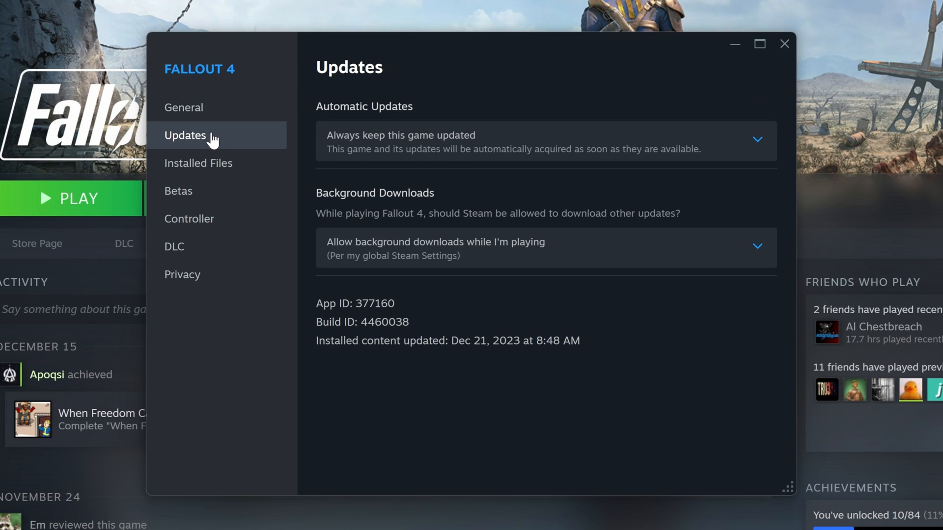
mouse_move(224, 147)
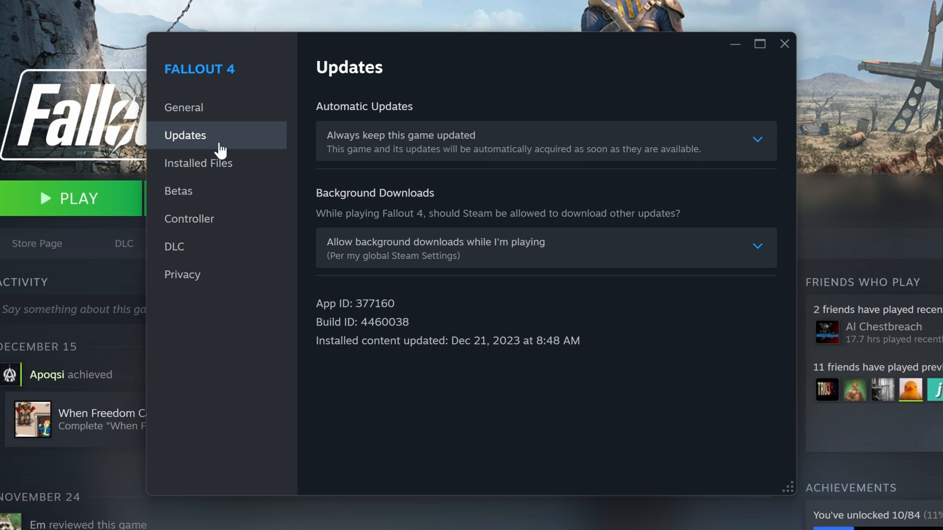
mouse_move(404, 306)
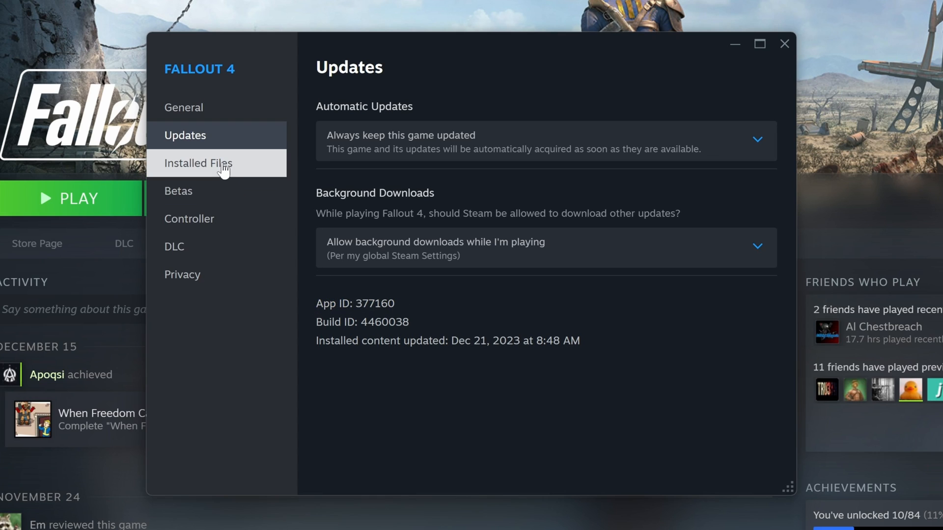
- Browse Fallout 4's installed files to its folder in File Explorer
left_click(199, 163)
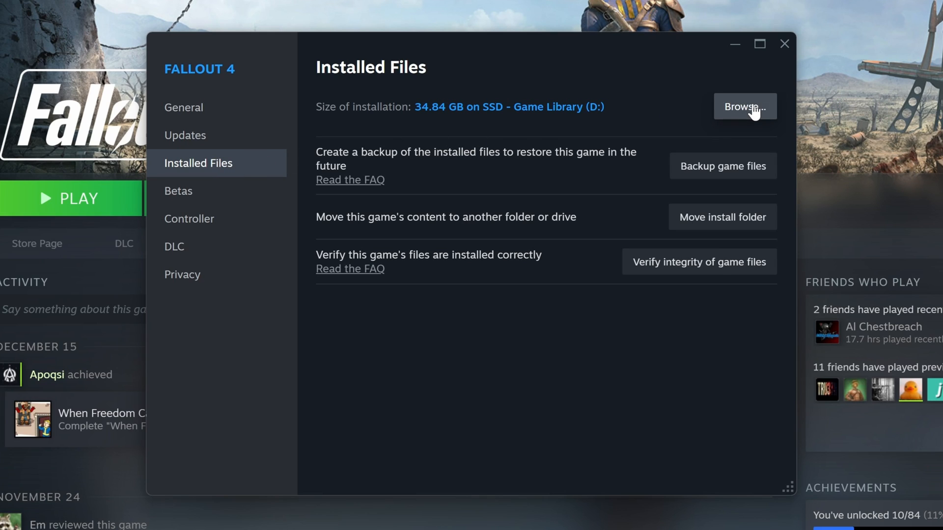
left_click(745, 106)
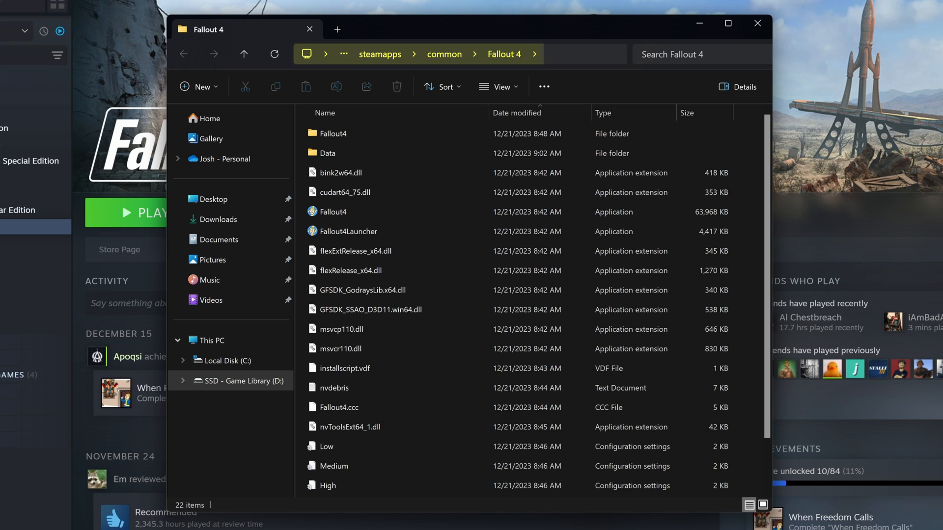
mouse_move(446, 61)
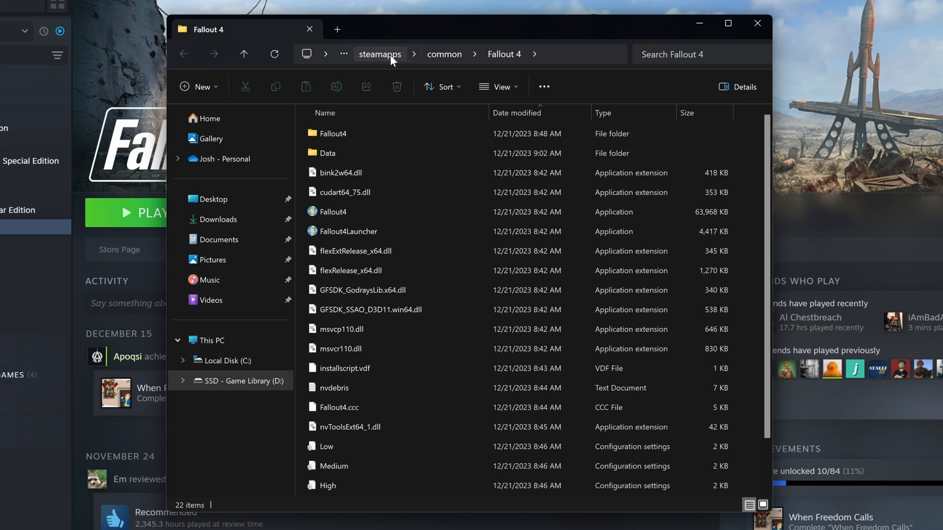
- Navigate up to the steamapps folder and locate appmanifest_377160.acf
left_click(379, 54)
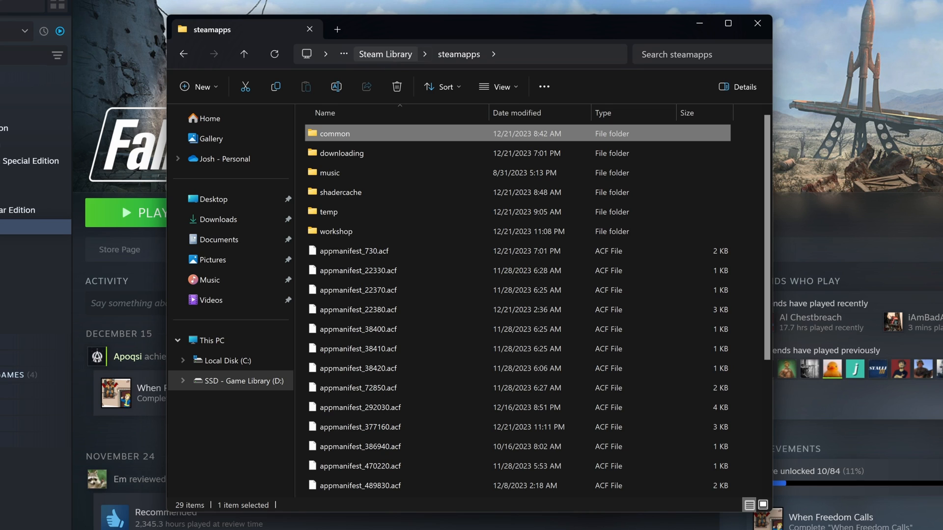
scroll("down", 3)
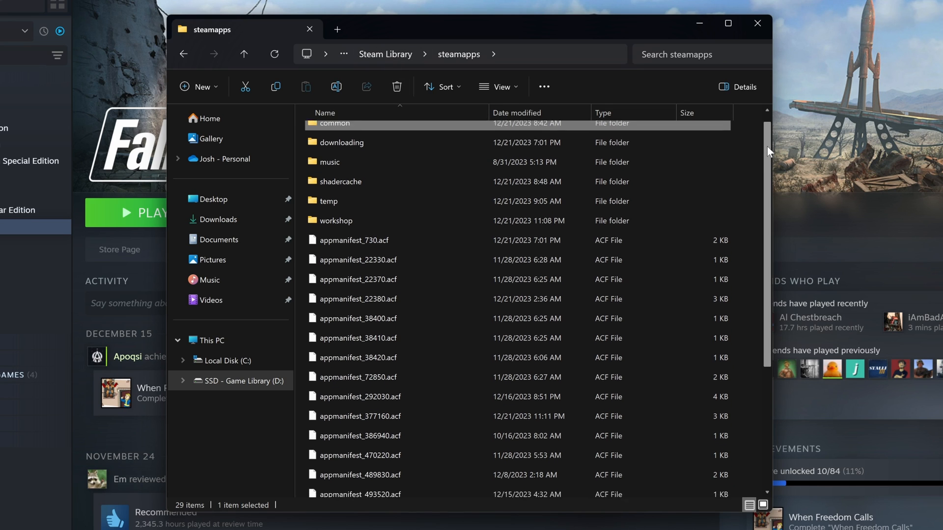
scroll("down", 3)
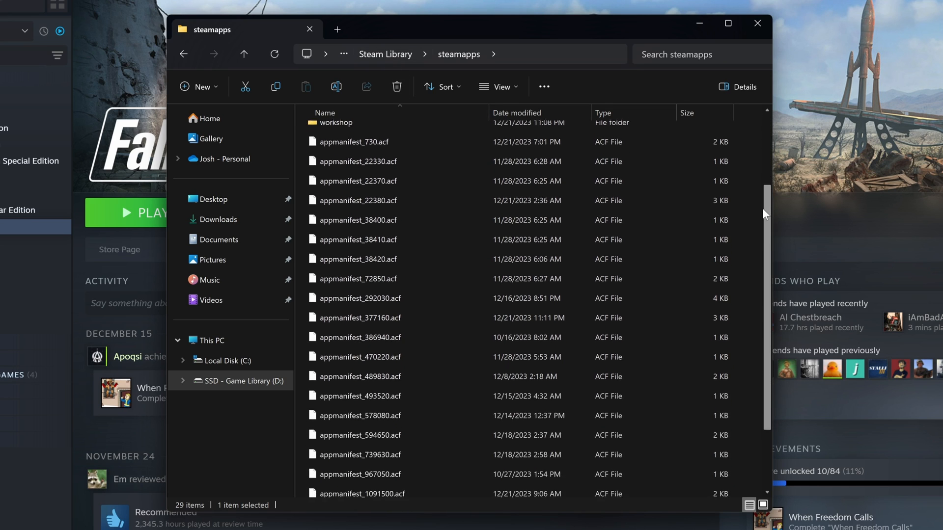
scroll("down", 3)
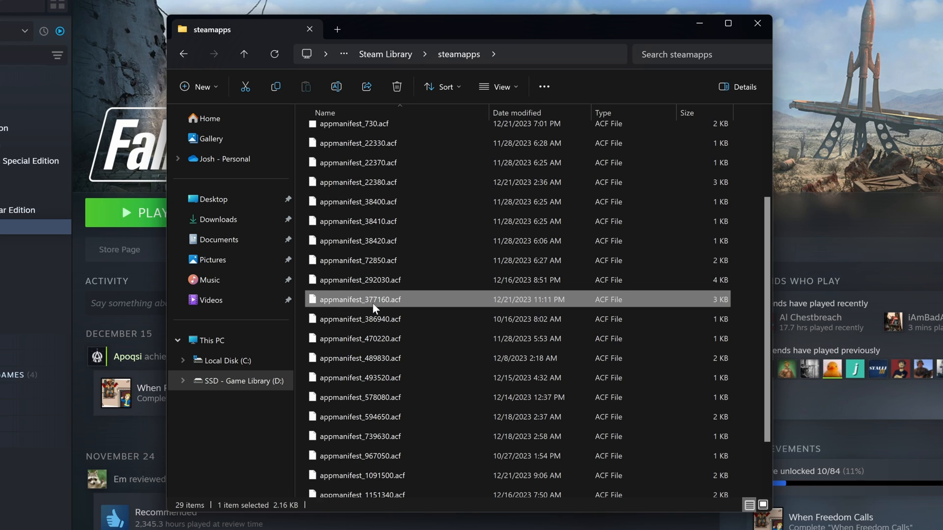
mouse_move(402, 307)
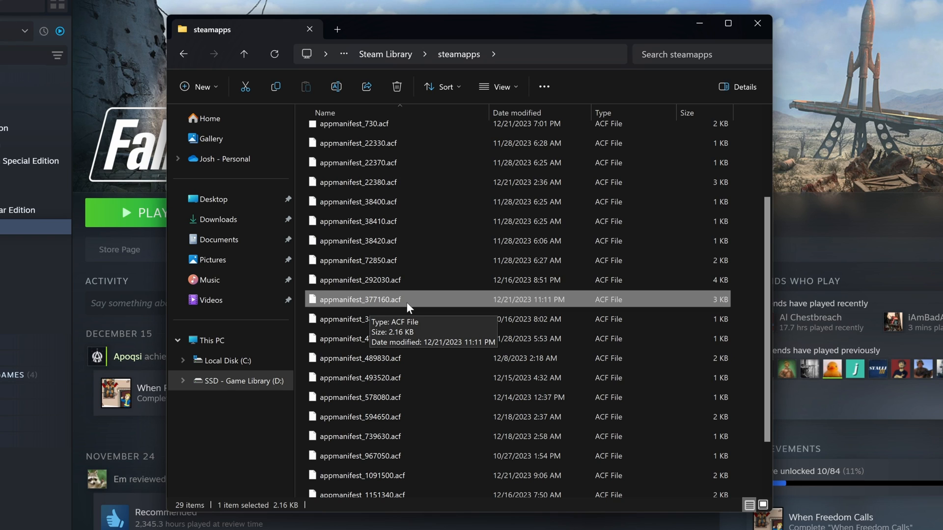
mouse_move(403, 302)
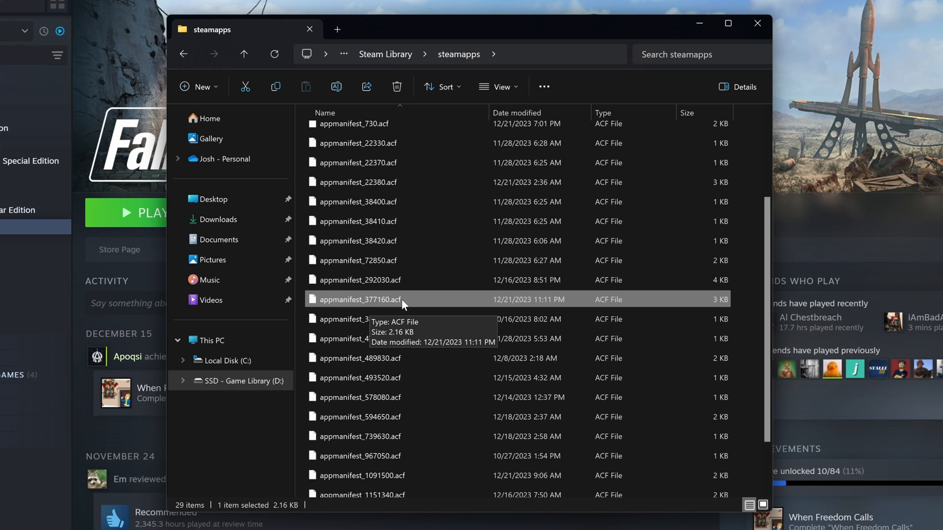
- Tick the Read-only attribute for appmanifest_377160.acf in its Properties and confirm with OK
right_click(359, 299)
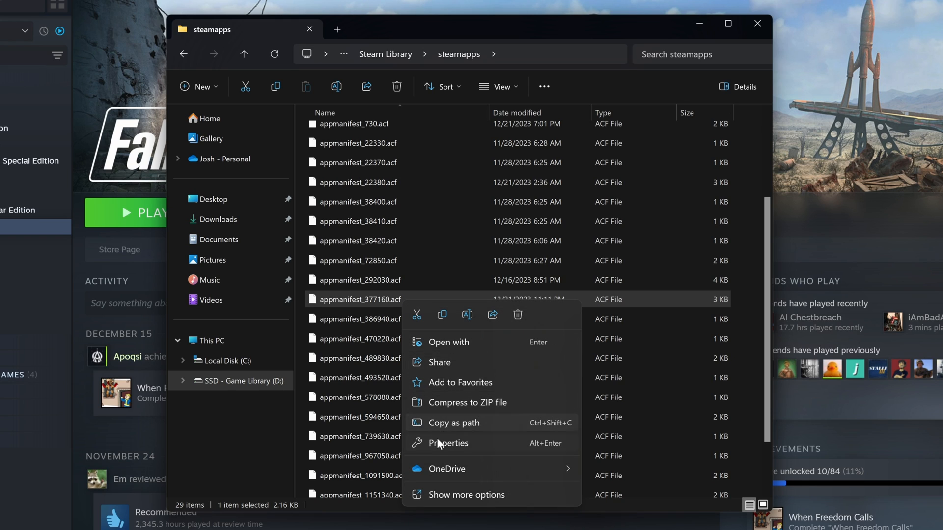
left_click(448, 443)
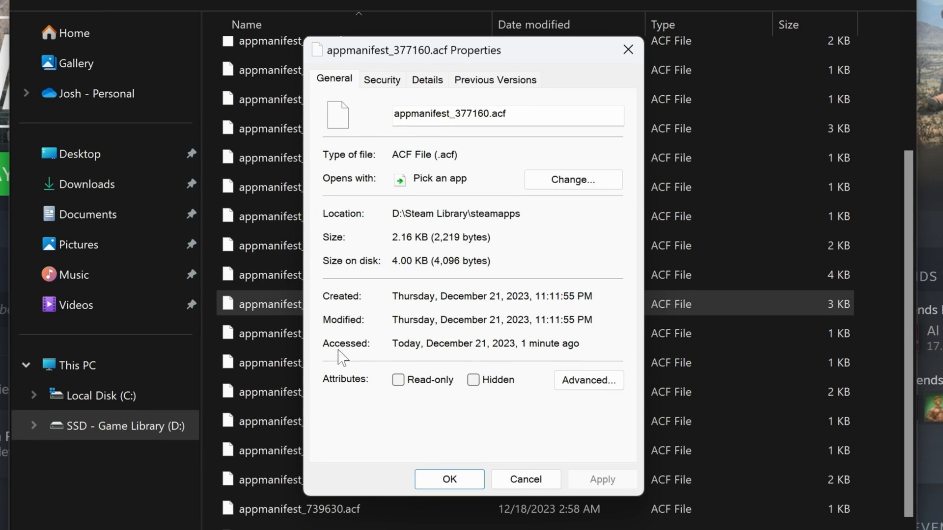
mouse_move(399, 391)
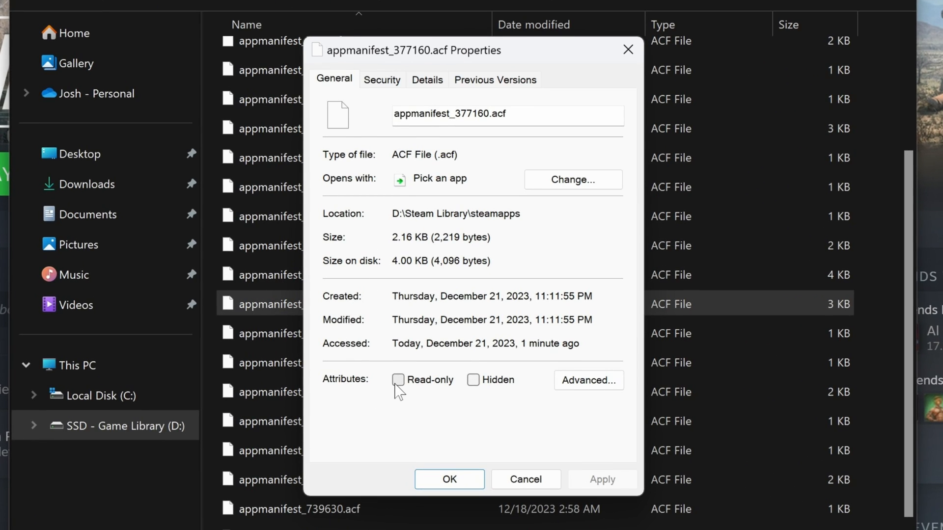
left_click(397, 381)
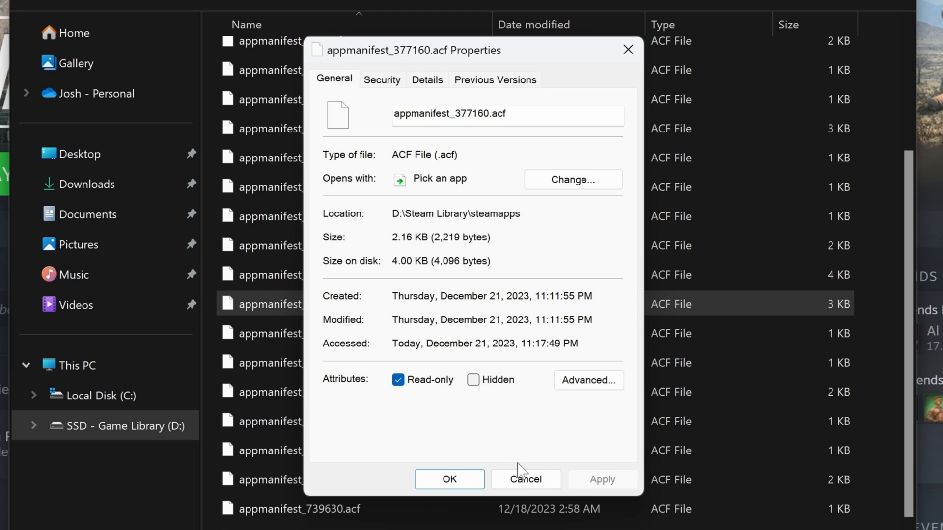
mouse_move(458, 487)
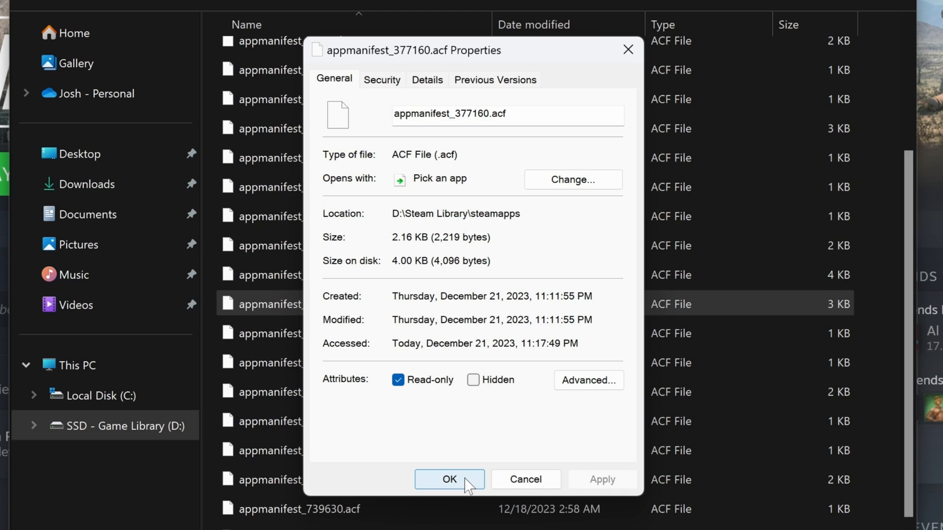
mouse_move(414, 390)
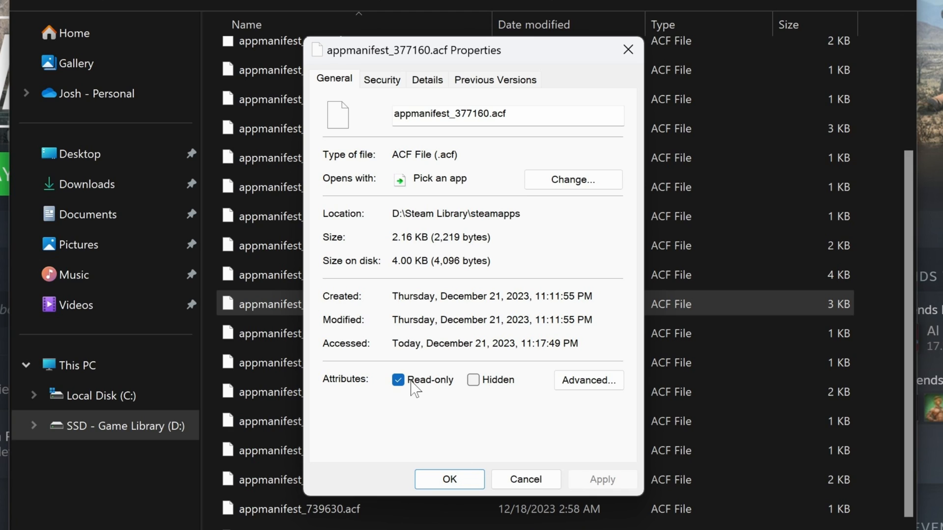
left_click(398, 380)
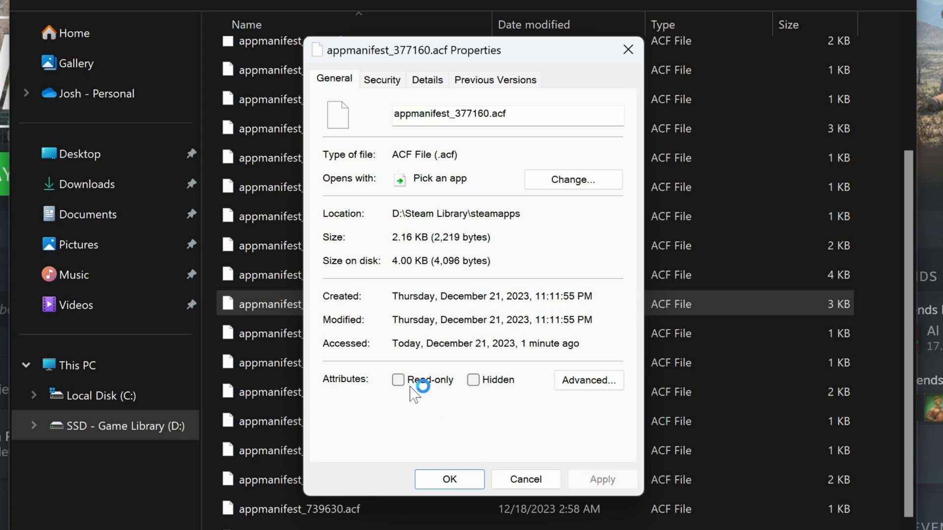
left_click(399, 380)
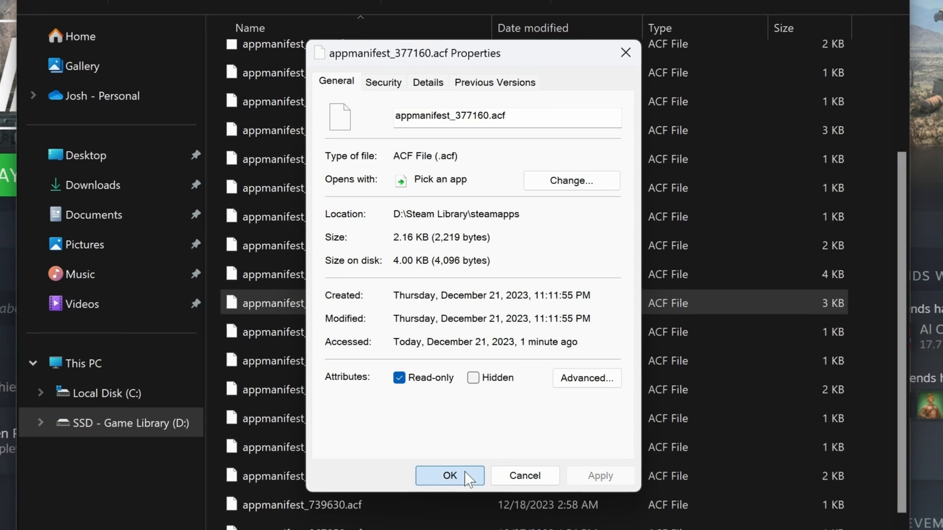
left_click(450, 475)
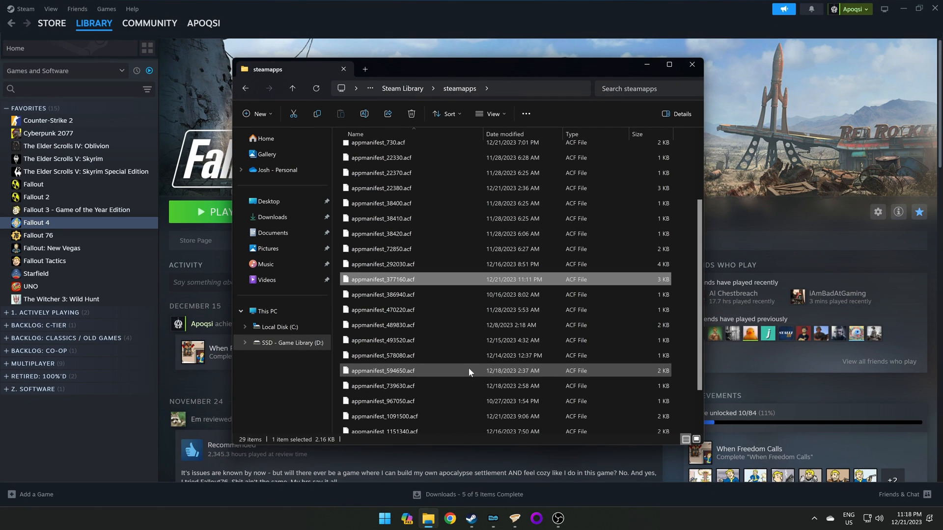
mouse_move(472, 368)
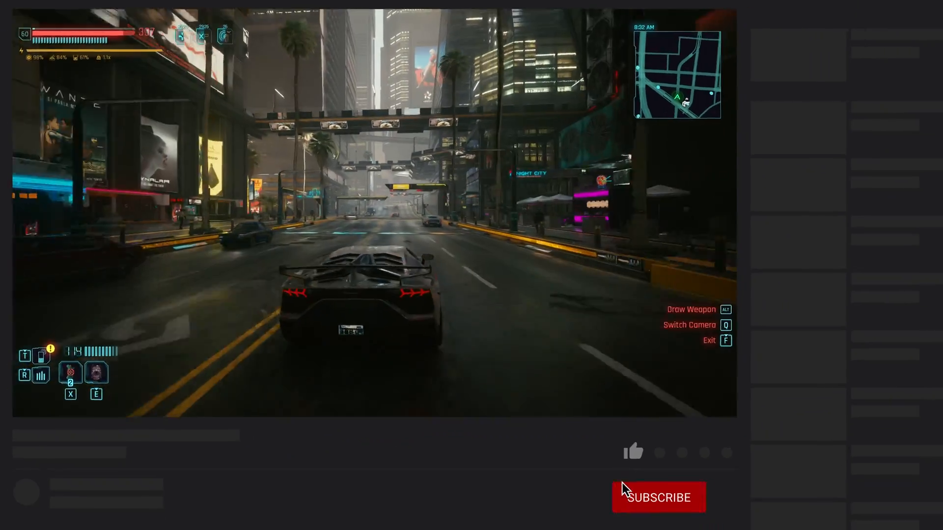
- Subscribe via the end card and view the Apoqsi channel's Videos tab
left_click(658, 497)
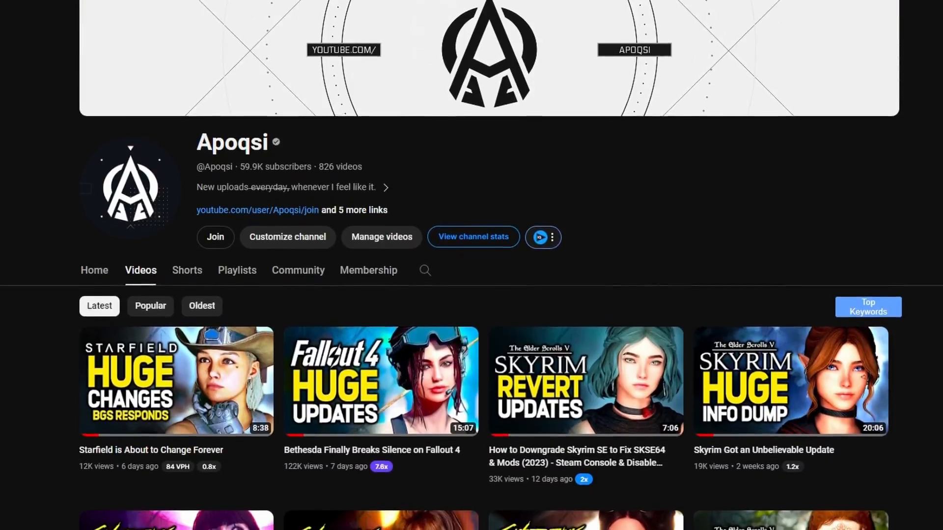
scroll("down", 3)
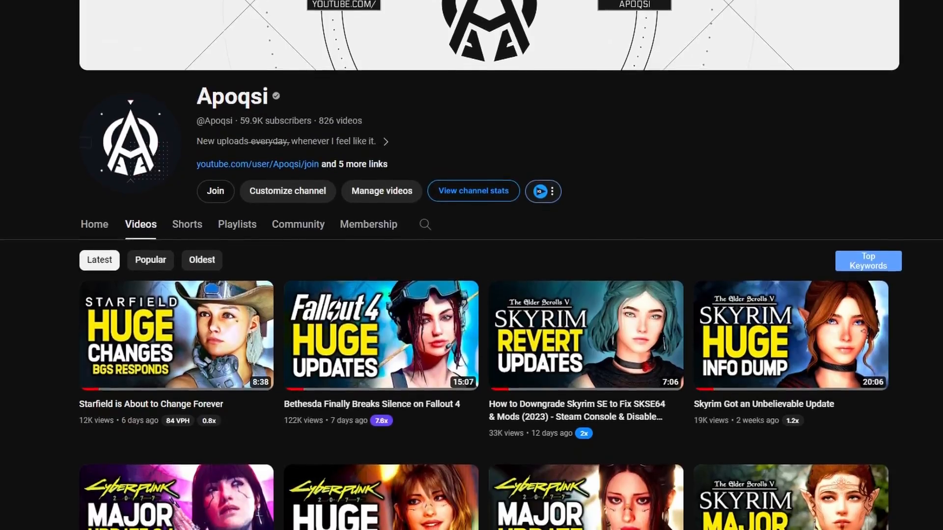